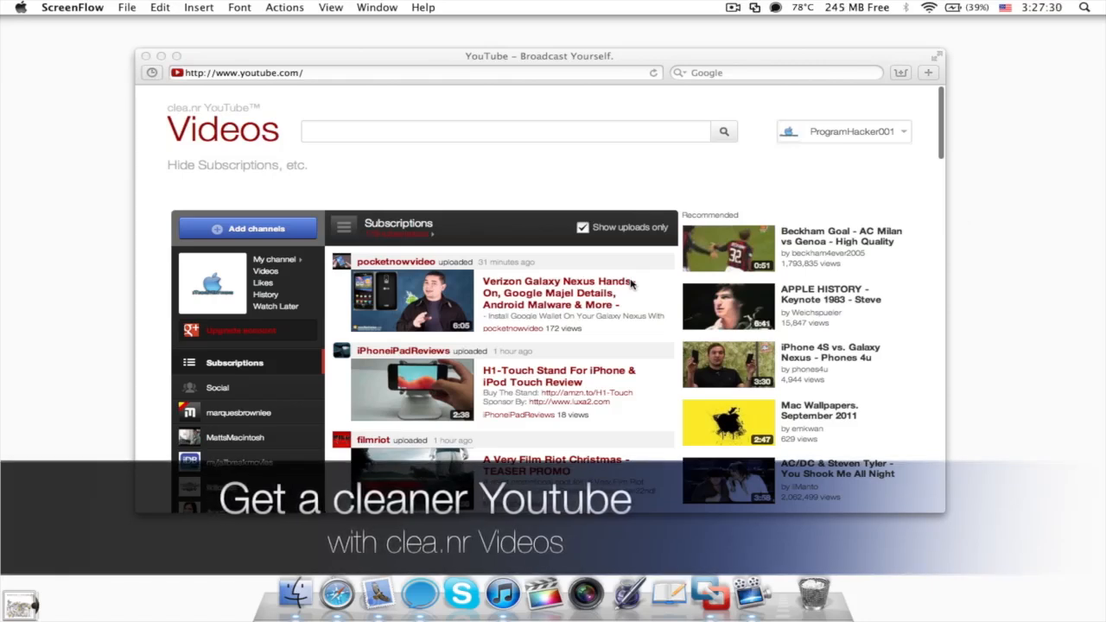
{"action": "mouse_move", "coordinate": [629, 192]}
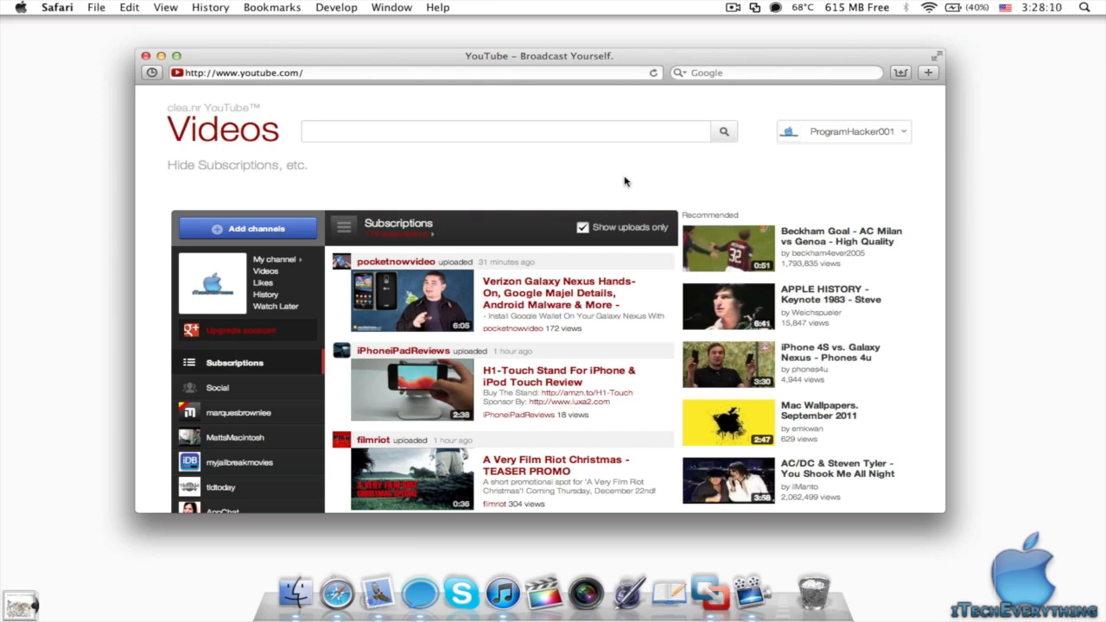
{"action": "mouse_move", "coordinate": [221, 118]}
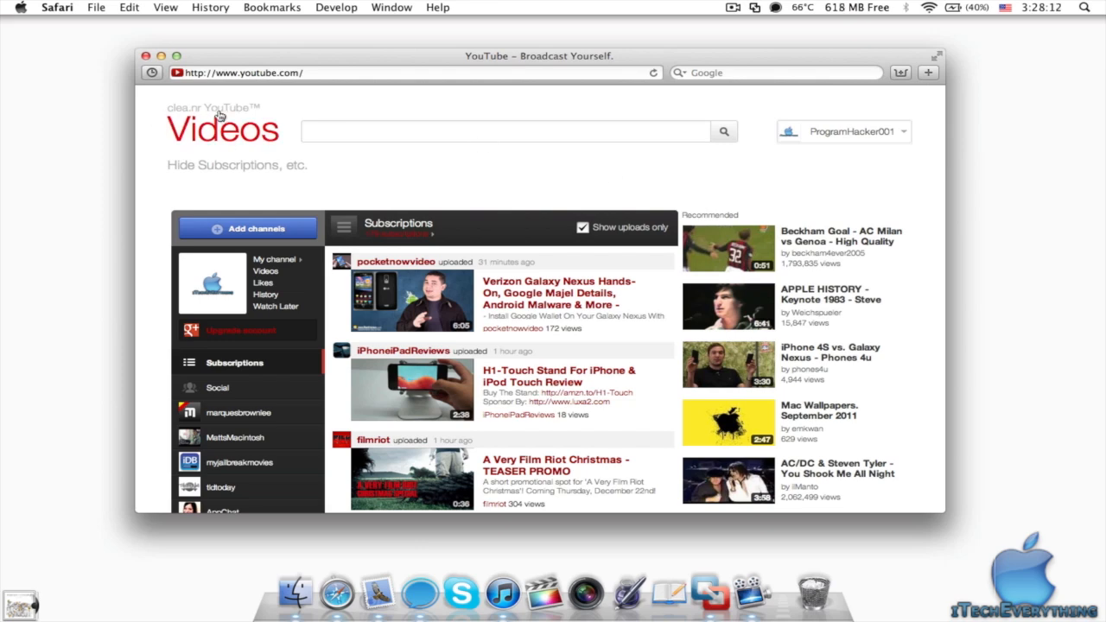
{"action": "mouse_move", "coordinate": [412, 166]}
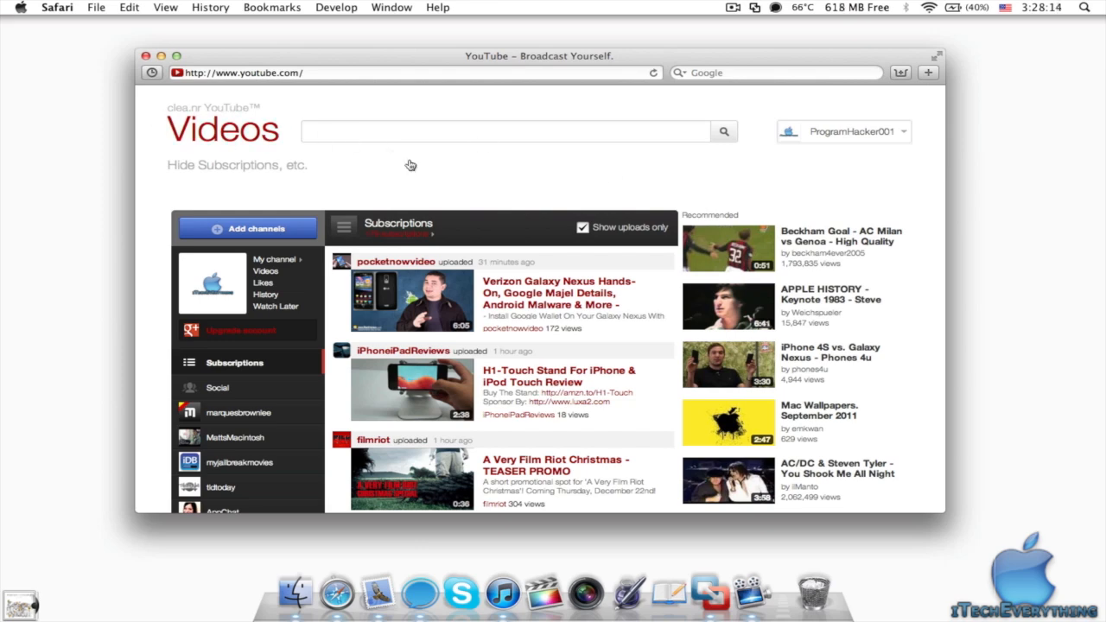
{"action": "mouse_move", "coordinate": [490, 223]}
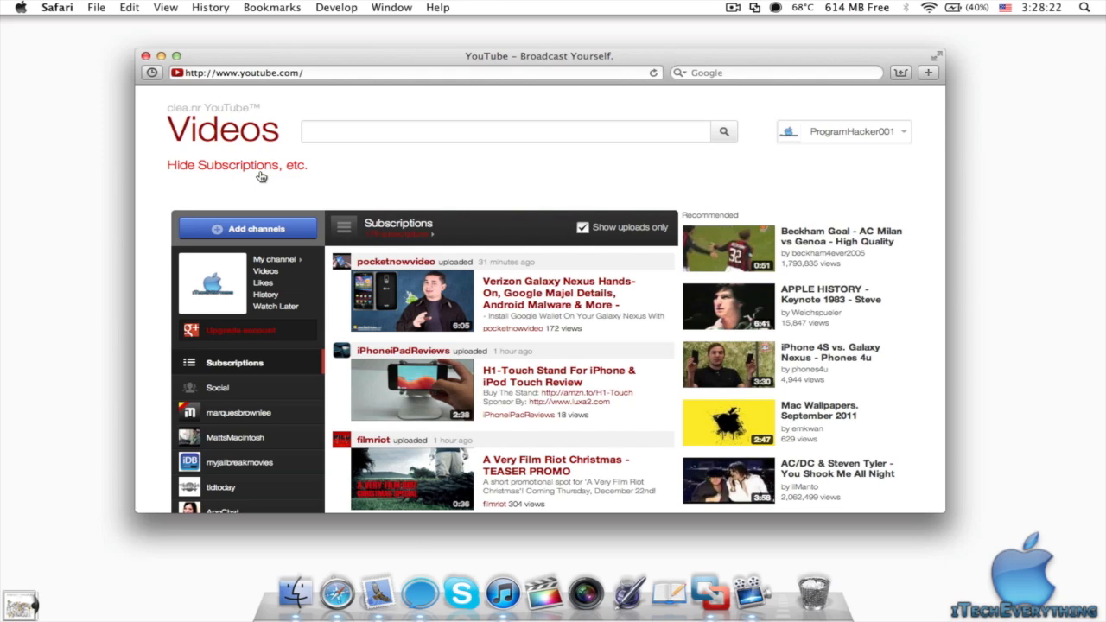
Step: Toggle the subscriptions and suggestions section off and back on from the top of YouTube
{"action": "left_click", "coordinate": [223, 166]}
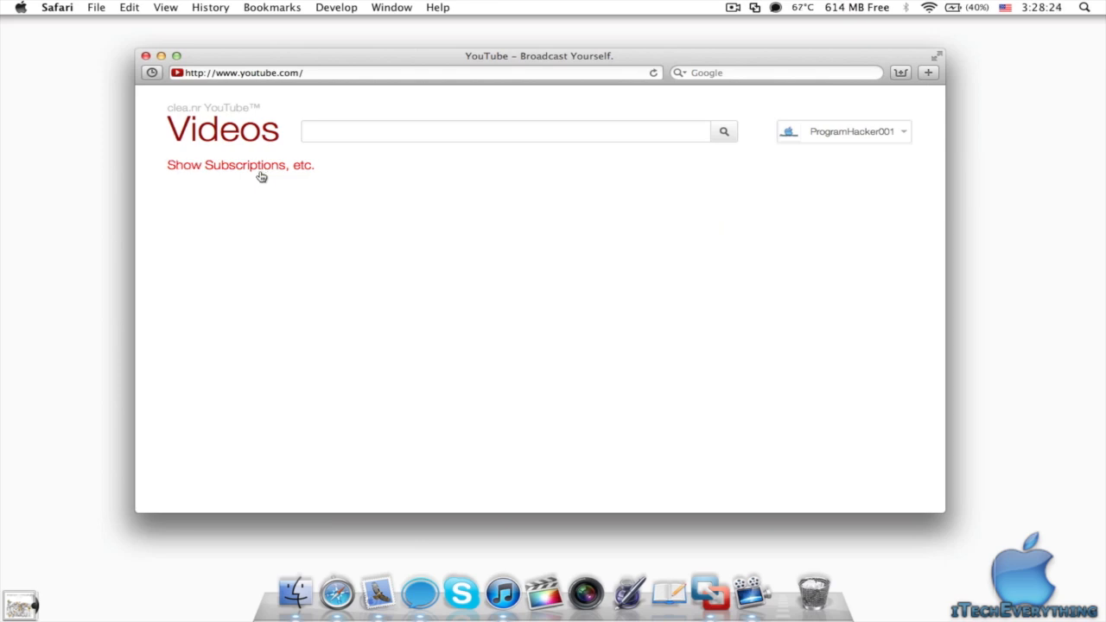
{"action": "mouse_move", "coordinate": [301, 174]}
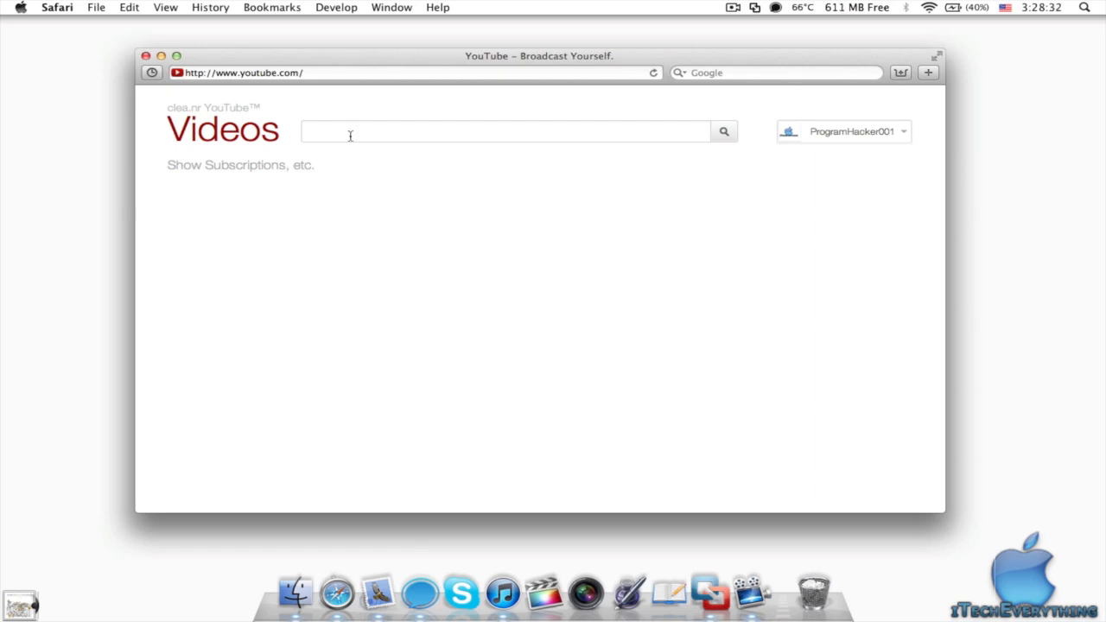
{"action": "left_click", "coordinate": [505, 132]}
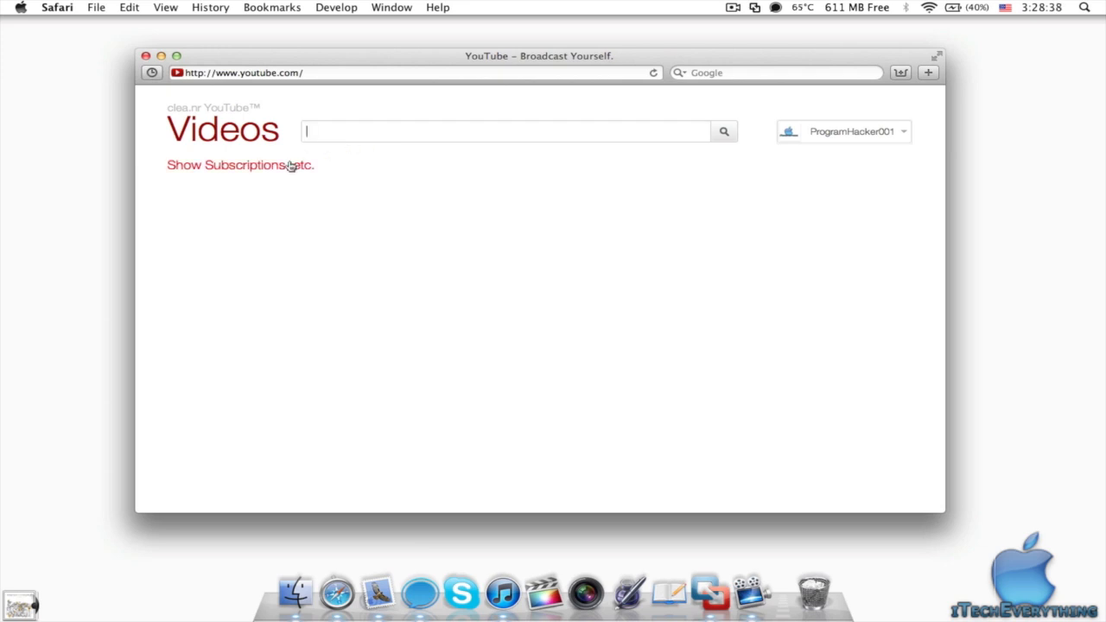
{"action": "left_click", "coordinate": [225, 166]}
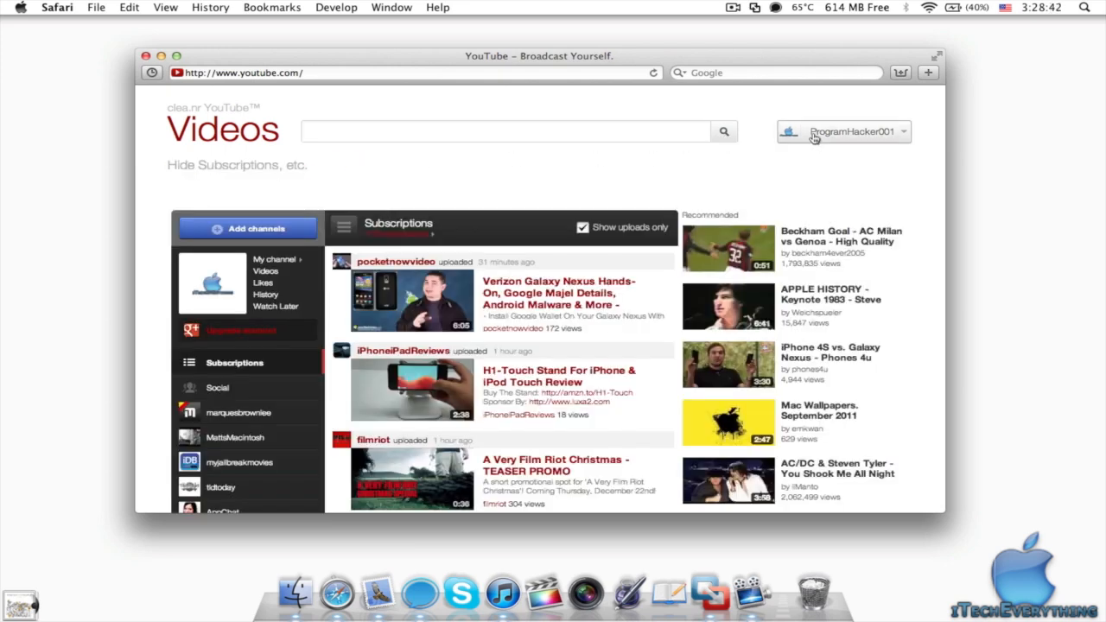
Step: From the account's channel shortcuts, go to the Konnet Skins for the iPhone 3G and 3GS Review video
{"action": "left_click", "coordinate": [844, 131]}
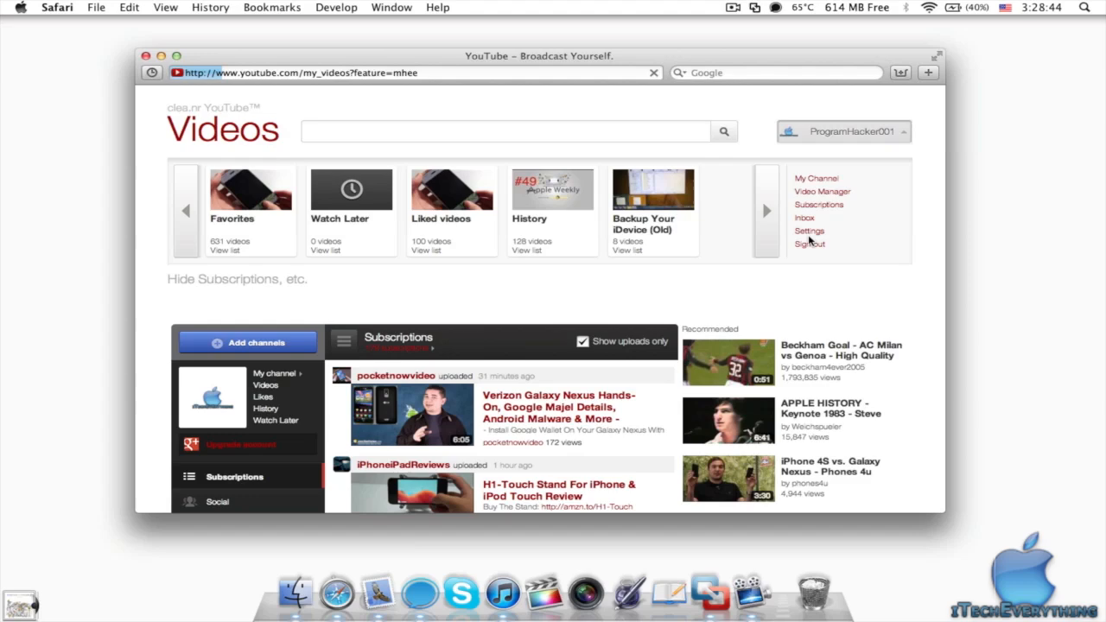
{"action": "left_click", "coordinate": [822, 190]}
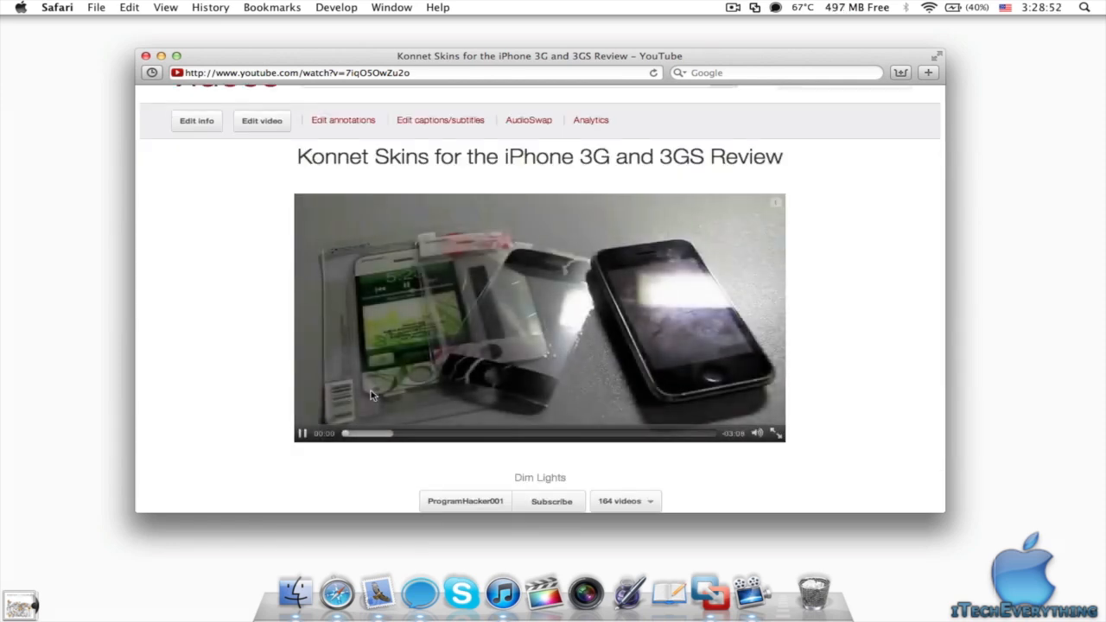
{"action": "left_click", "coordinate": [304, 432]}
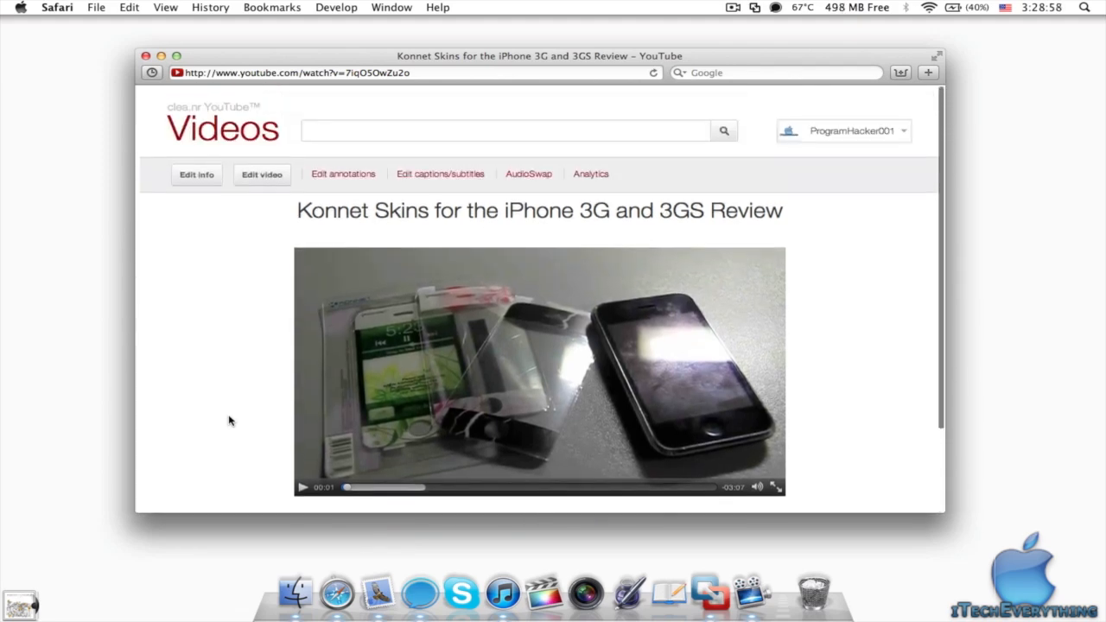
{"action": "mouse_move", "coordinate": [574, 178]}
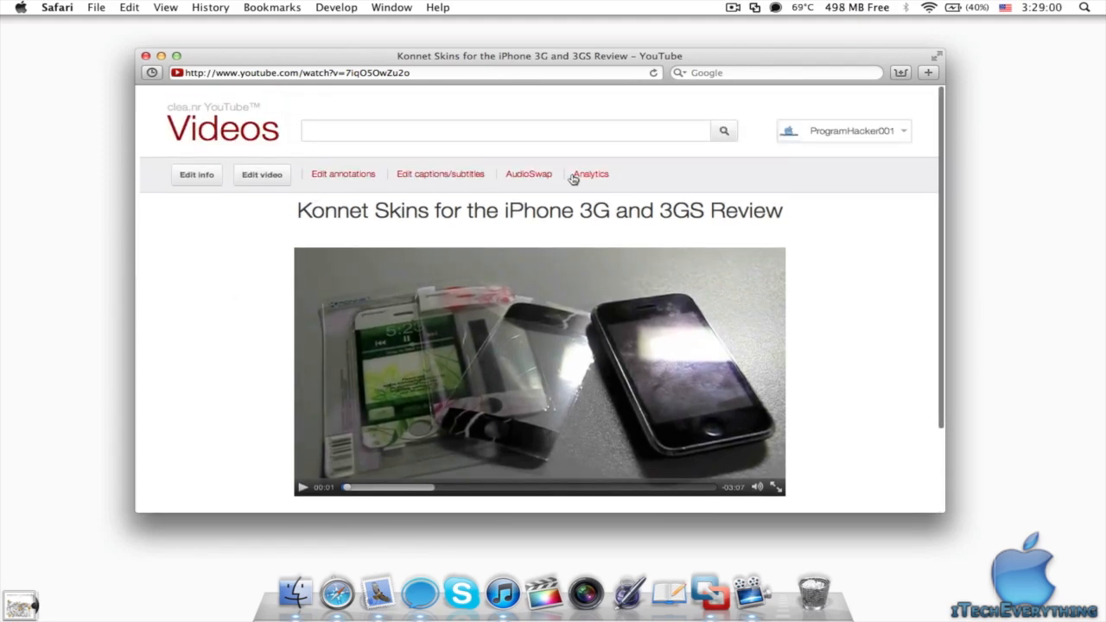
{"action": "mouse_move", "coordinate": [214, 318]}
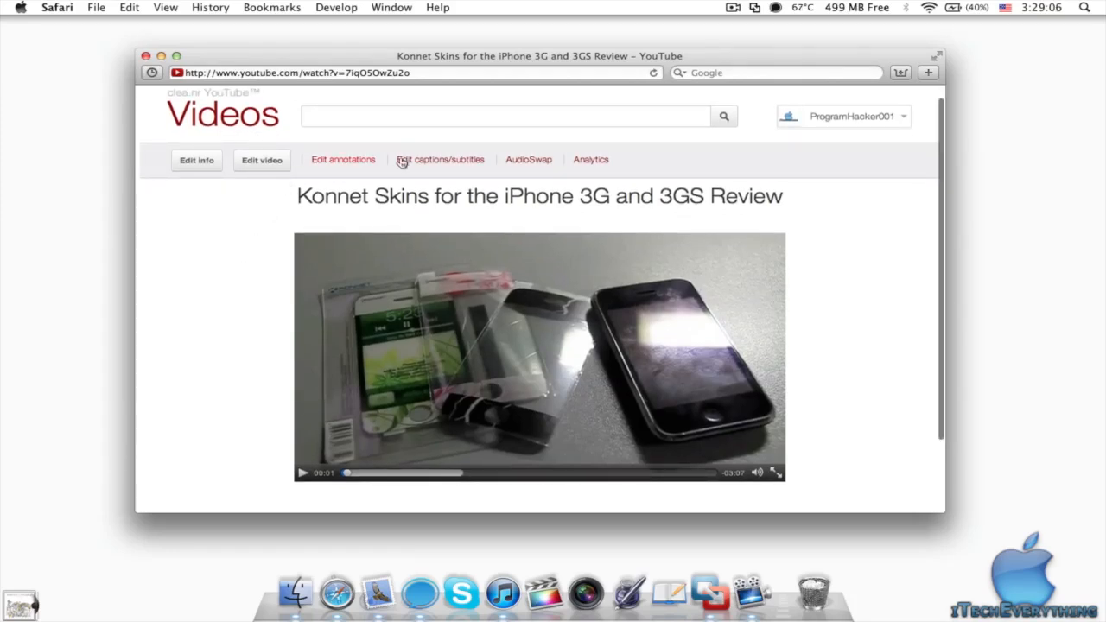
{"action": "mouse_move", "coordinate": [843, 178]}
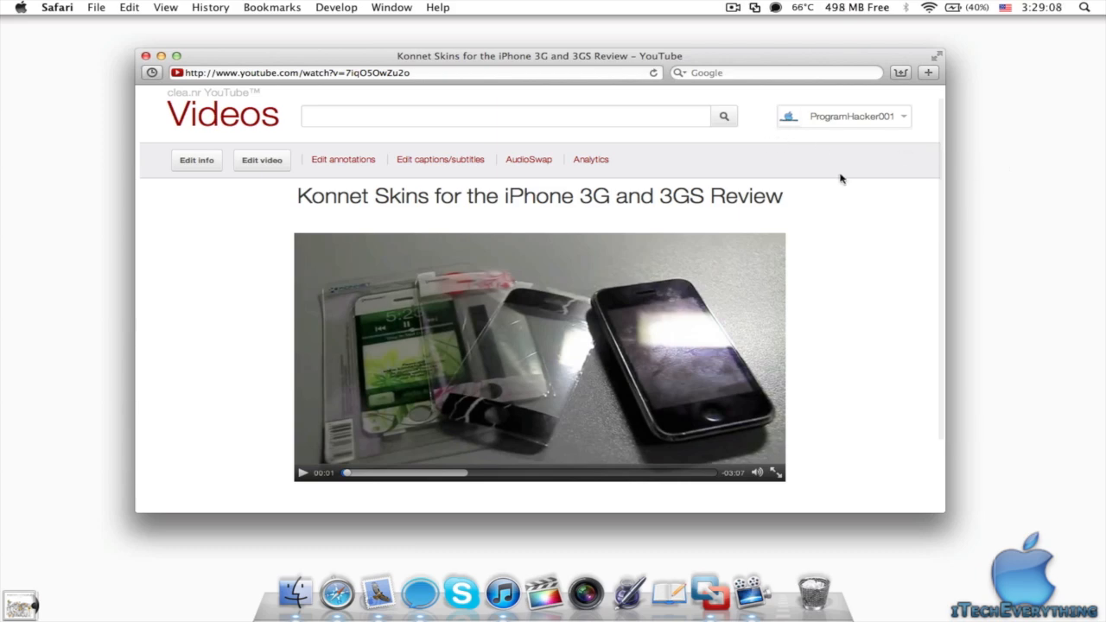
{"action": "mouse_move", "coordinate": [664, 178]}
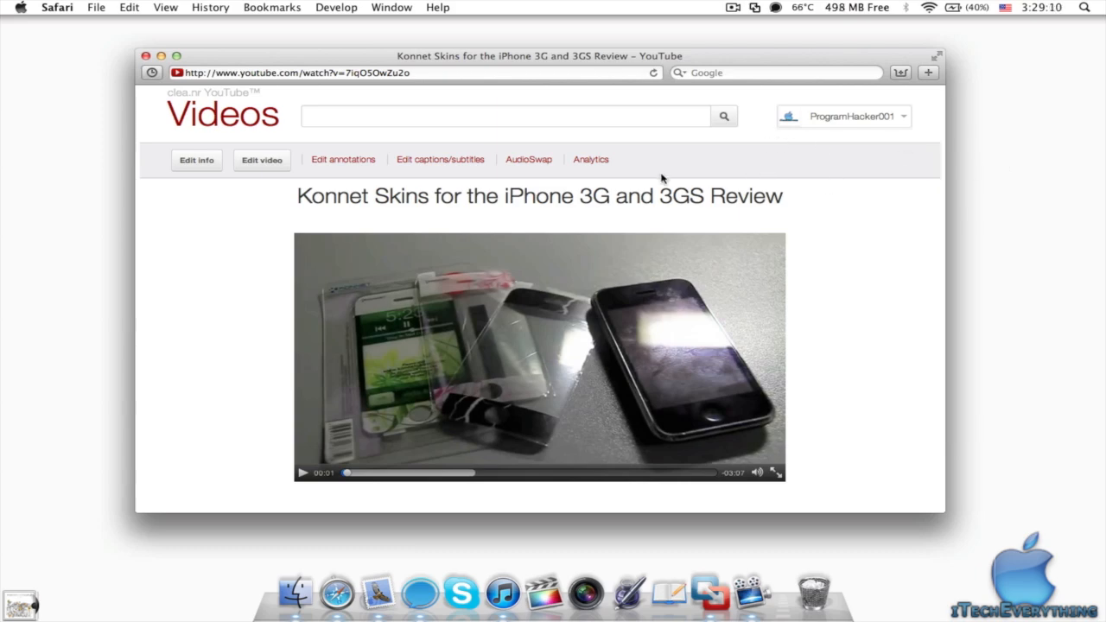
{"action": "mouse_move", "coordinate": [297, 187]}
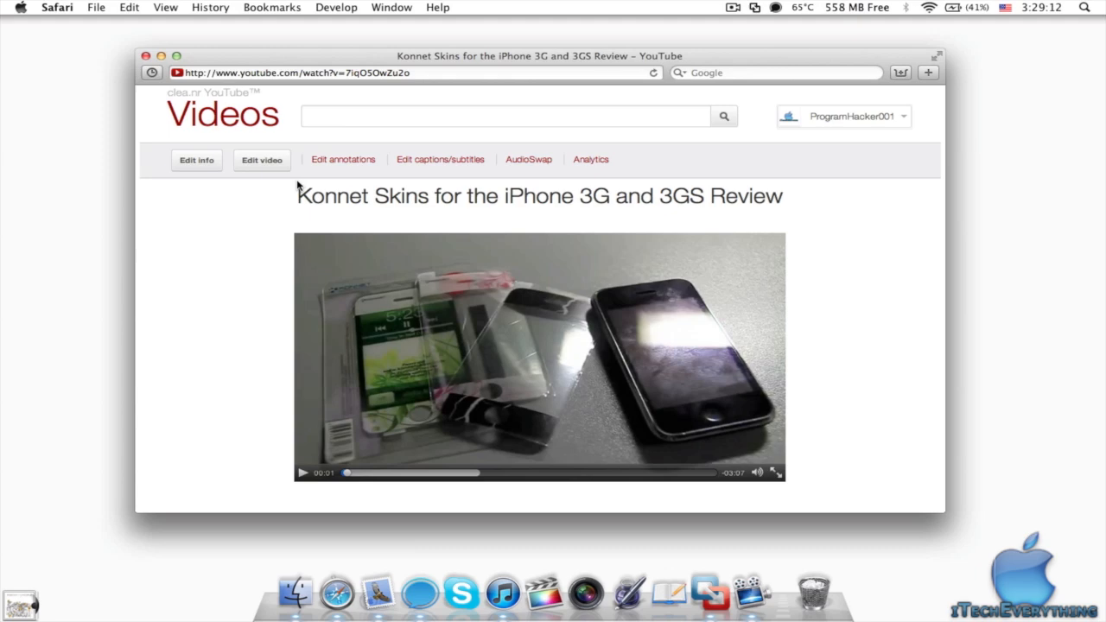
{"action": "scroll", "scroll_direction": "down", "scroll_amount": 3}
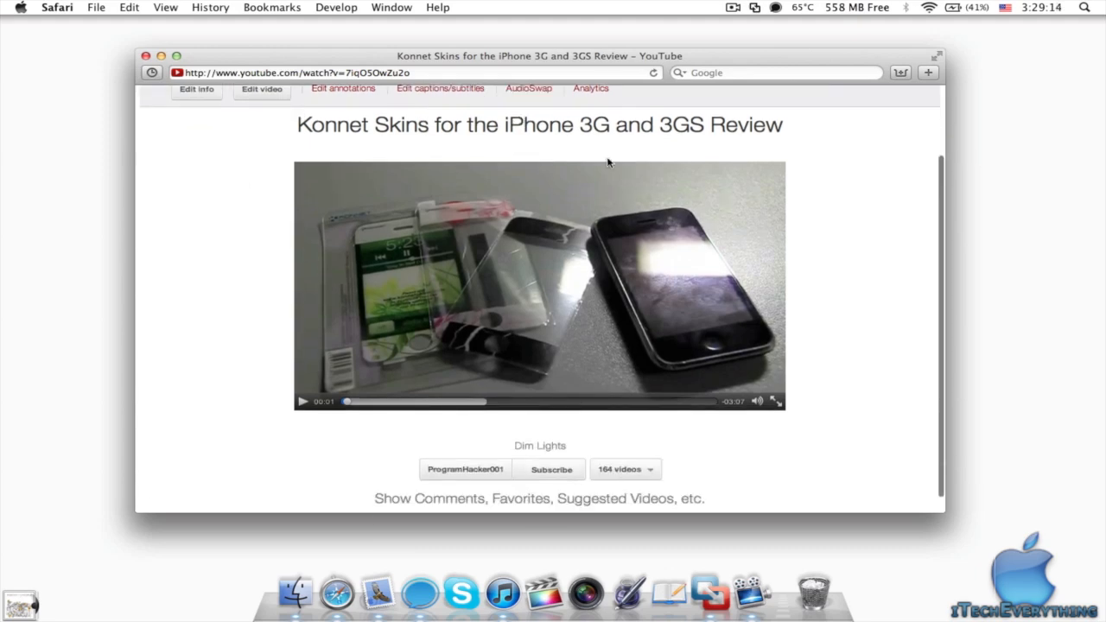
{"action": "mouse_move", "coordinate": [860, 259]}
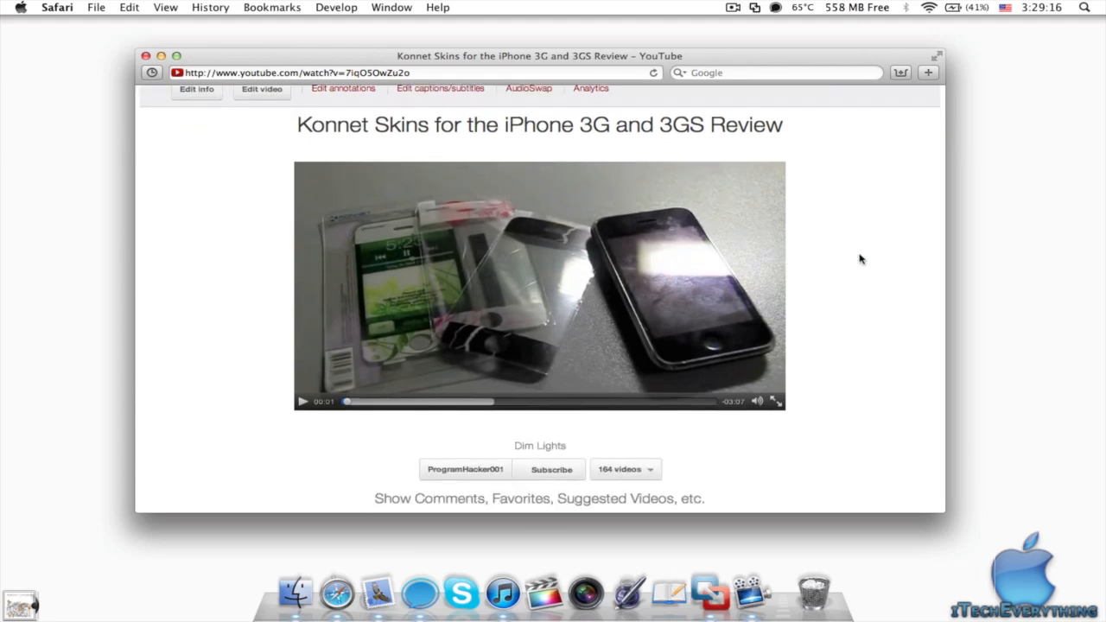
{"action": "mouse_move", "coordinate": [909, 322]}
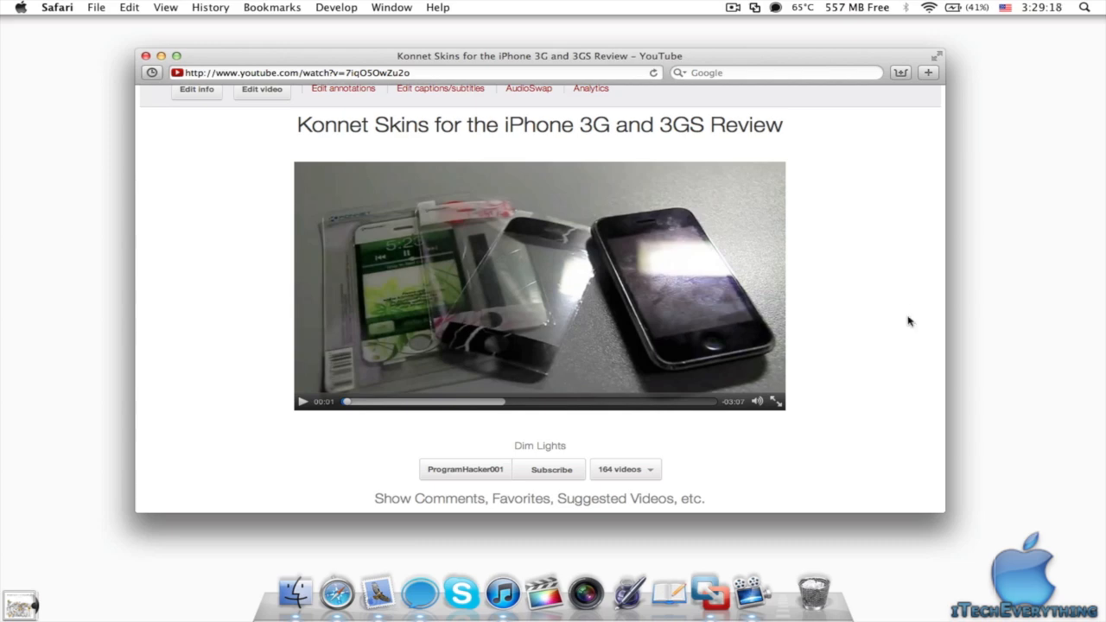
{"action": "mouse_move", "coordinate": [867, 309]}
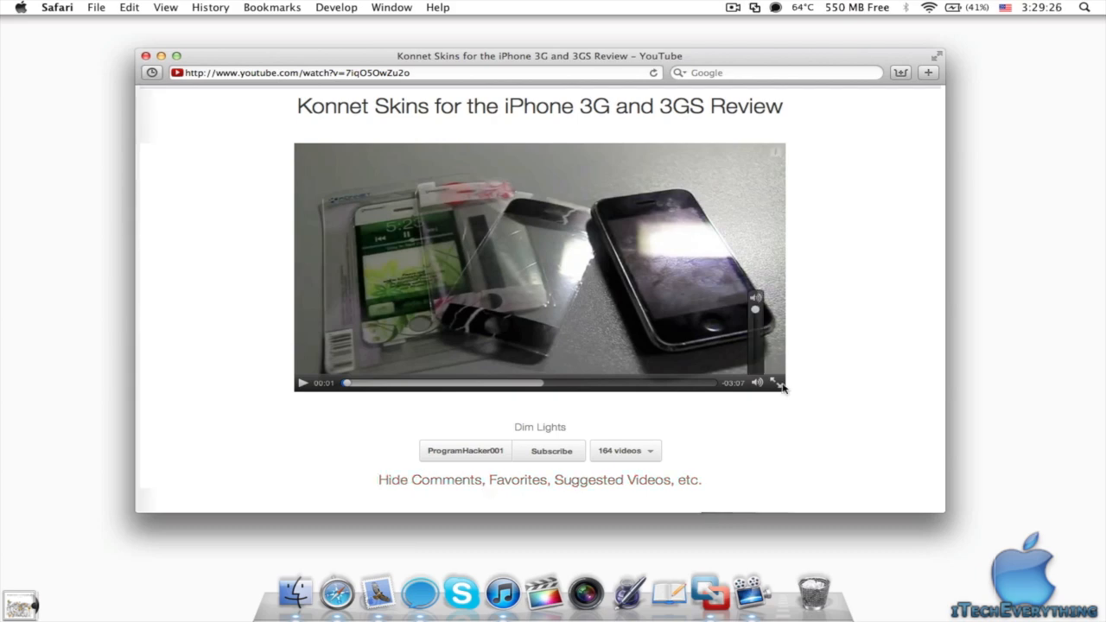
{"action": "scroll", "scroll_direction": "down", "scroll_amount": 3}
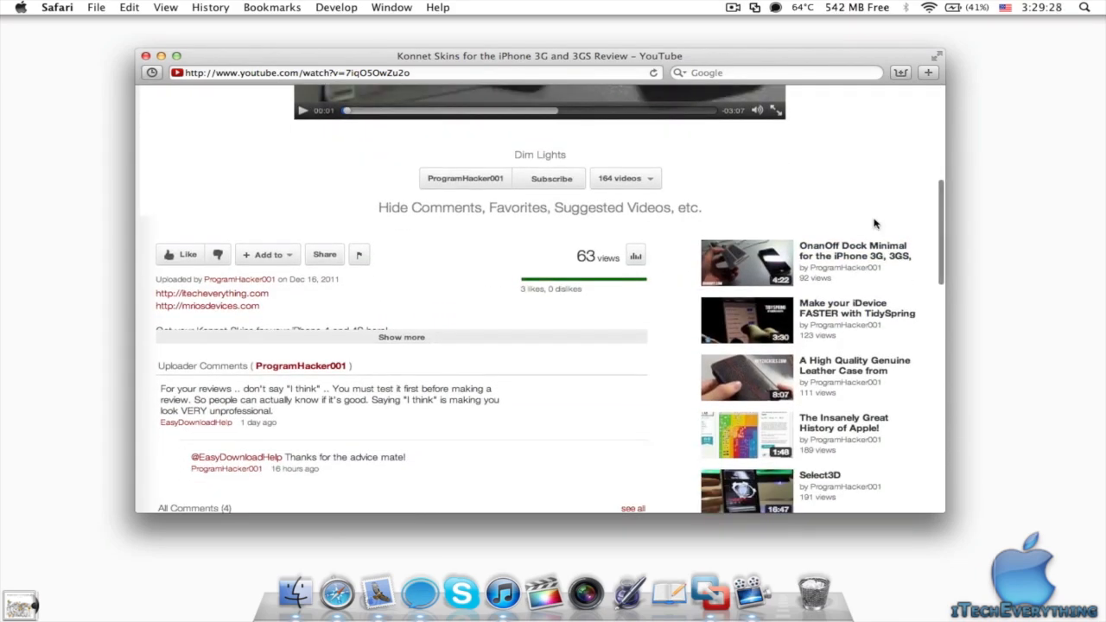
{"action": "scroll", "scroll_direction": "up", "scroll_amount": 3}
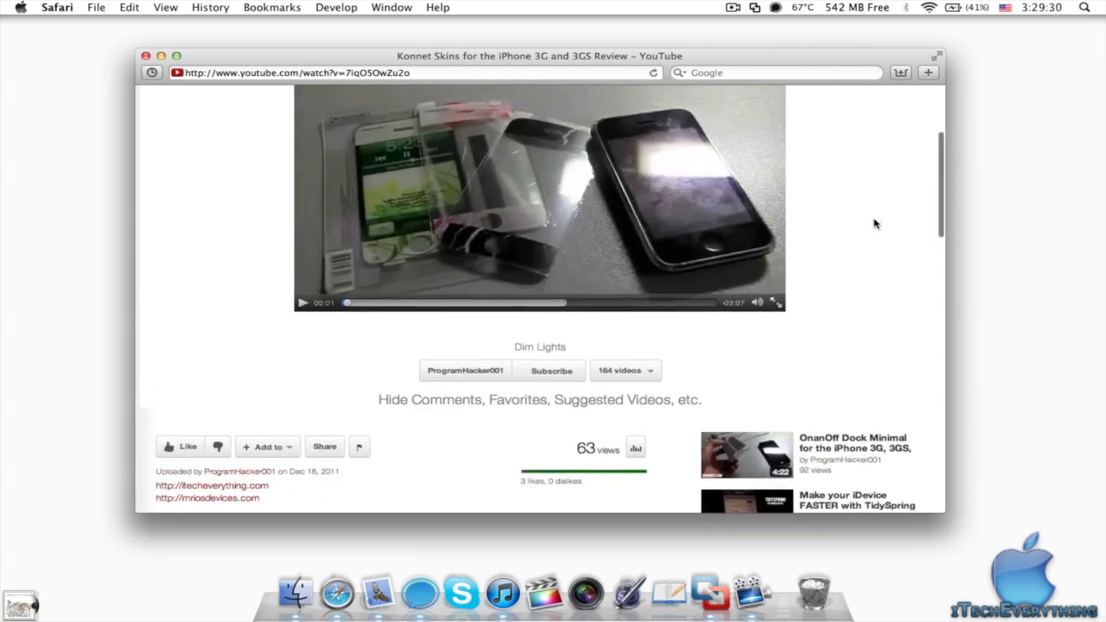
{"action": "scroll", "scroll_direction": "up", "scroll_amount": 3}
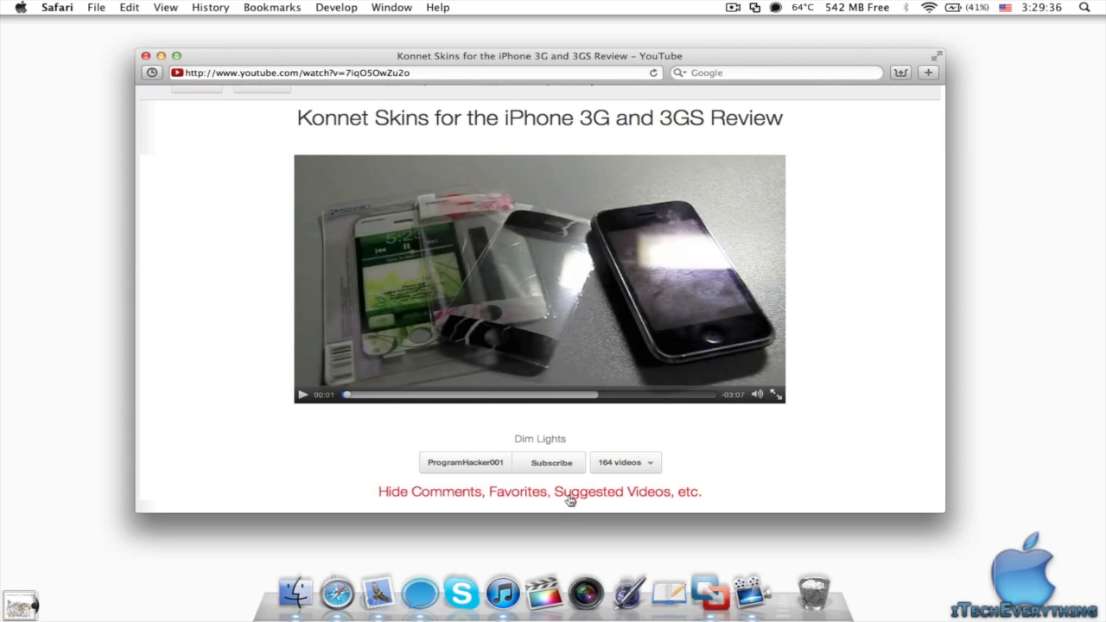
{"action": "left_click", "coordinate": [540, 491]}
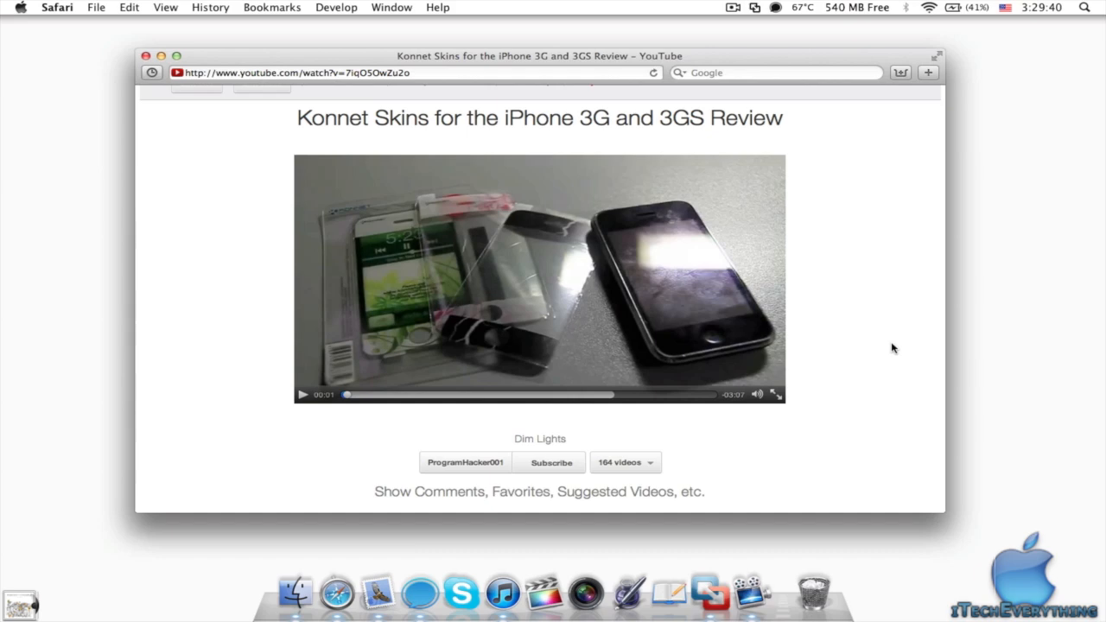
{"action": "left_click", "coordinate": [539, 439]}
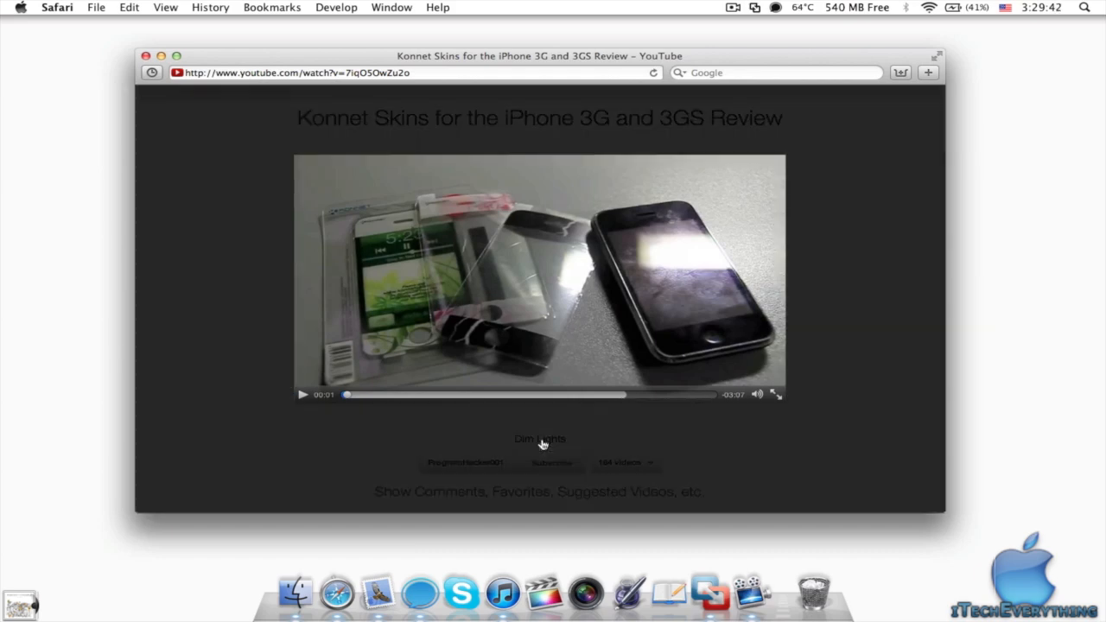
{"action": "mouse_move", "coordinate": [774, 432]}
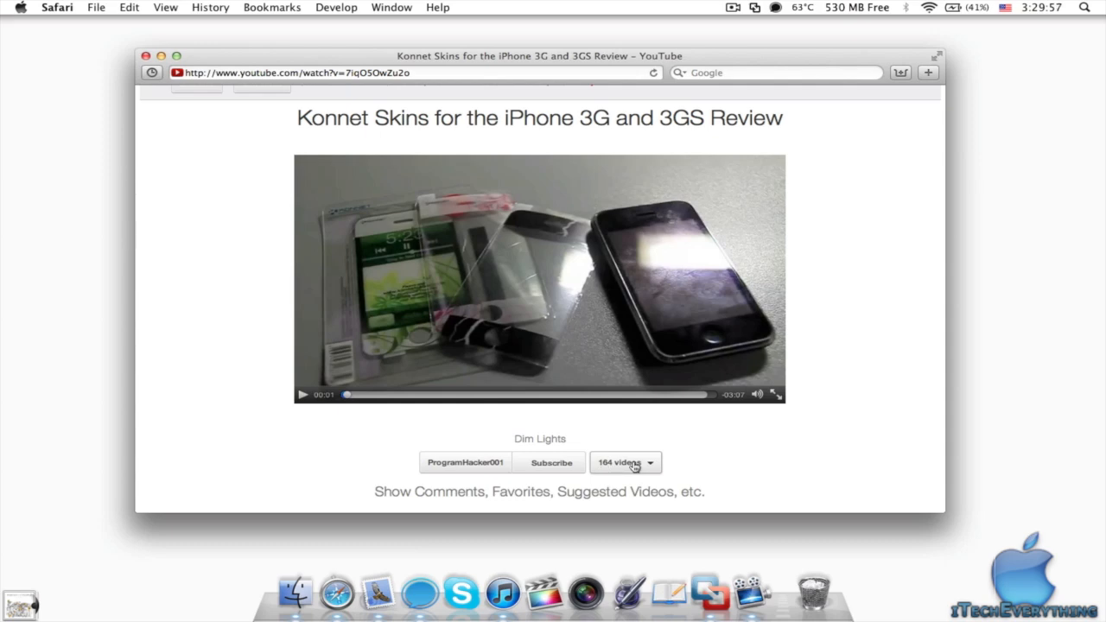
{"action": "mouse_move", "coordinate": [671, 467]}
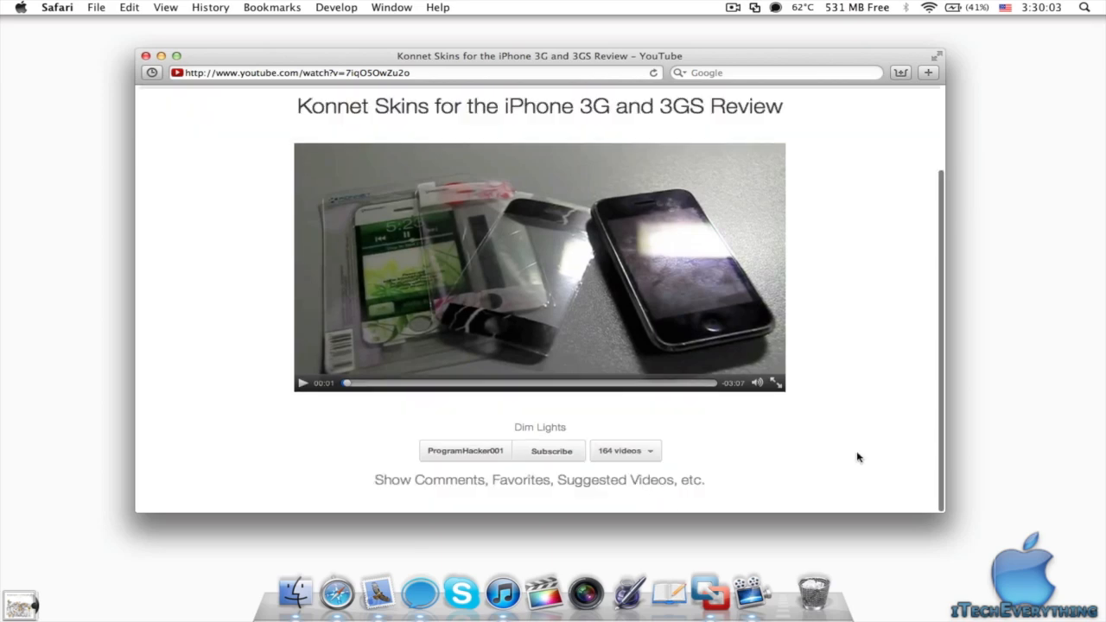
{"action": "left_click", "coordinate": [619, 449]}
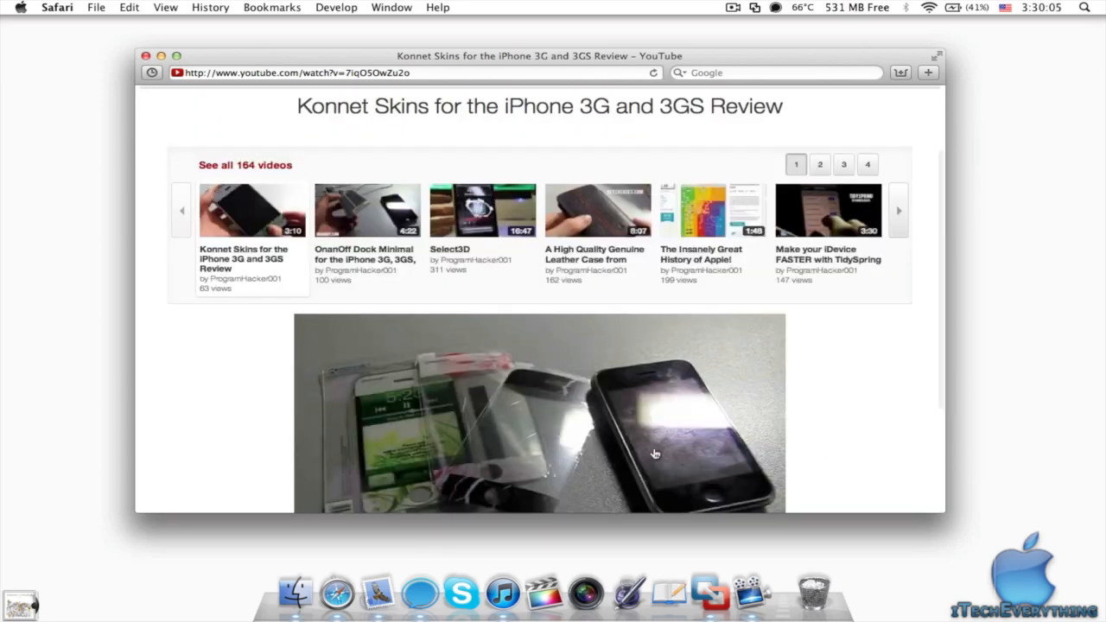
{"action": "scroll", "scroll_direction": "down", "scroll_amount": 3}
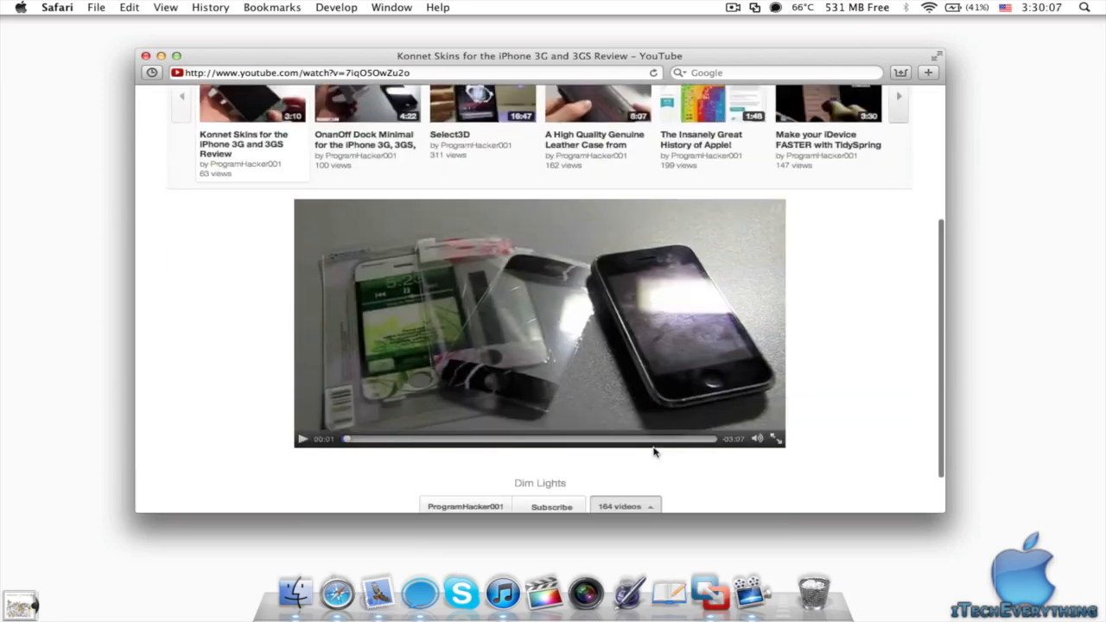
{"action": "scroll", "scroll_direction": "up", "scroll_amount": 3}
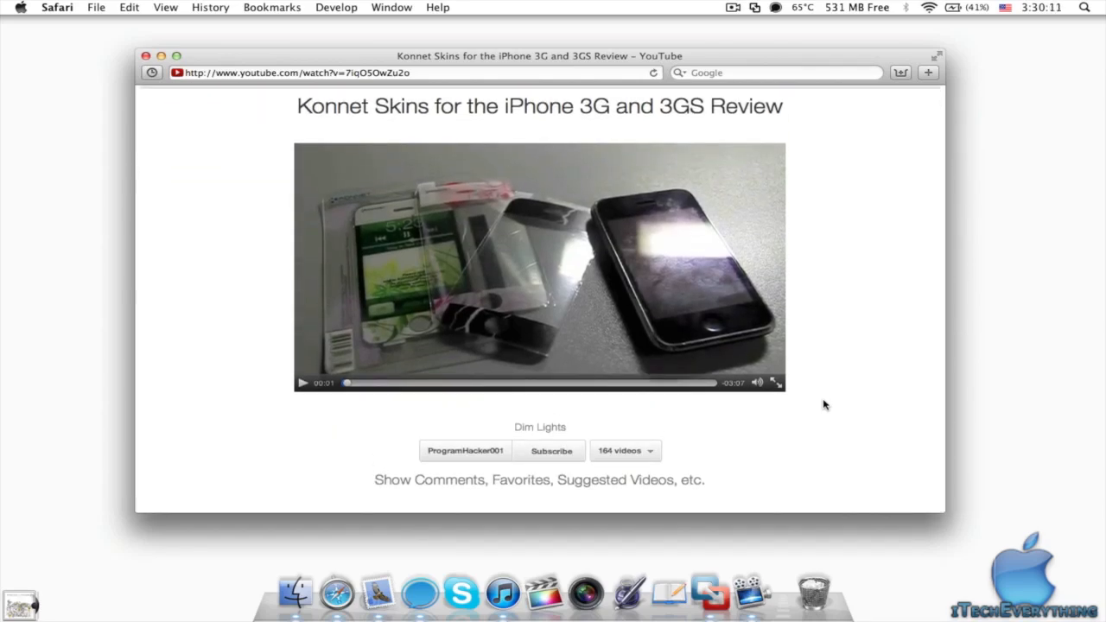
{"action": "mouse_move", "coordinate": [643, 487]}
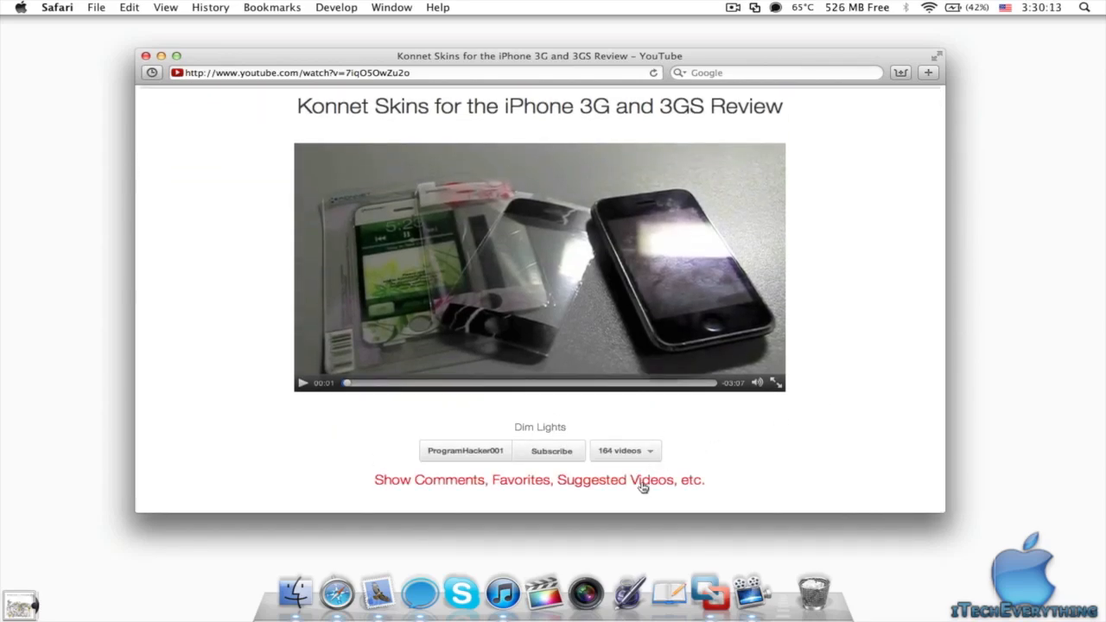
Step: Show the comments, favorites and suggested videos, browse them, then return to the video
{"action": "left_click", "coordinate": [539, 481]}
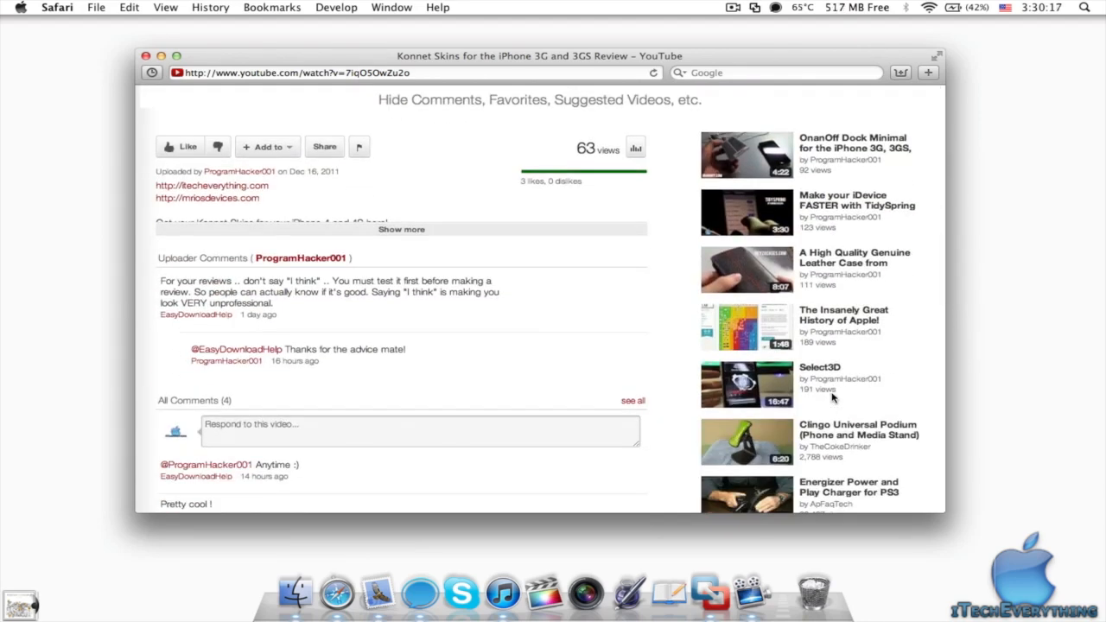
{"action": "scroll", "scroll_direction": "up", "scroll_amount": 3}
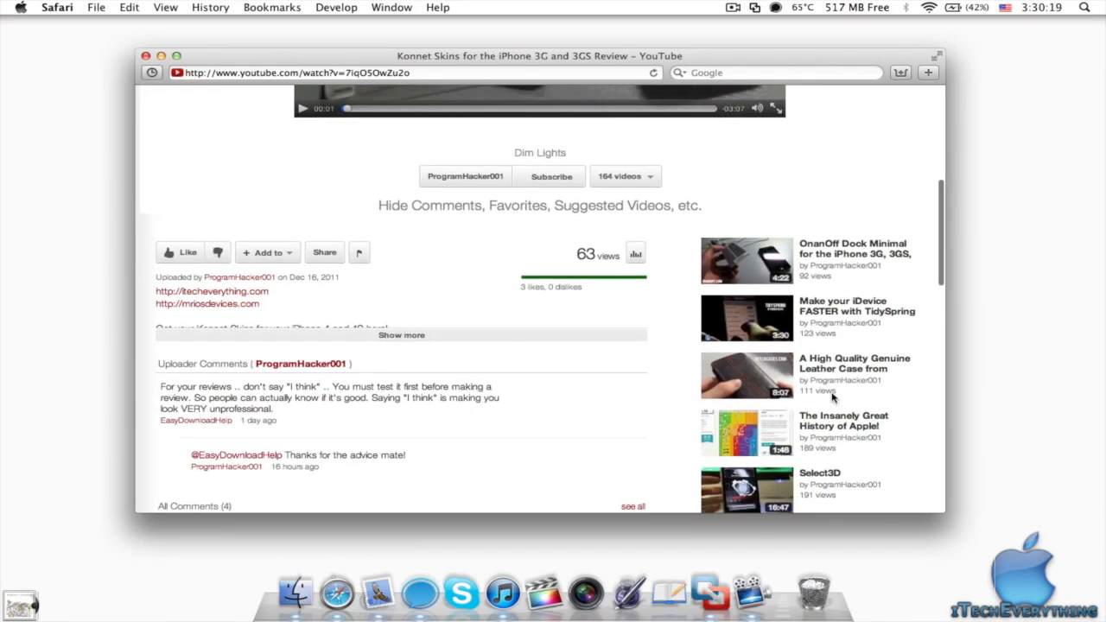
{"action": "scroll", "scroll_direction": "down", "scroll_amount": 3}
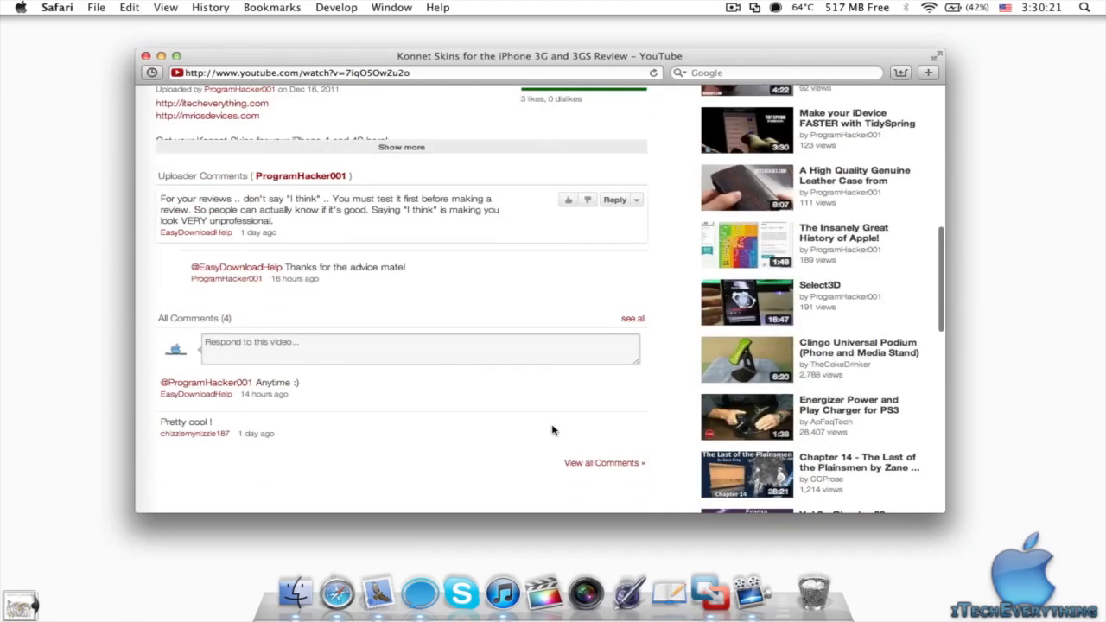
{"action": "scroll", "scroll_direction": "up", "scroll_amount": 3}
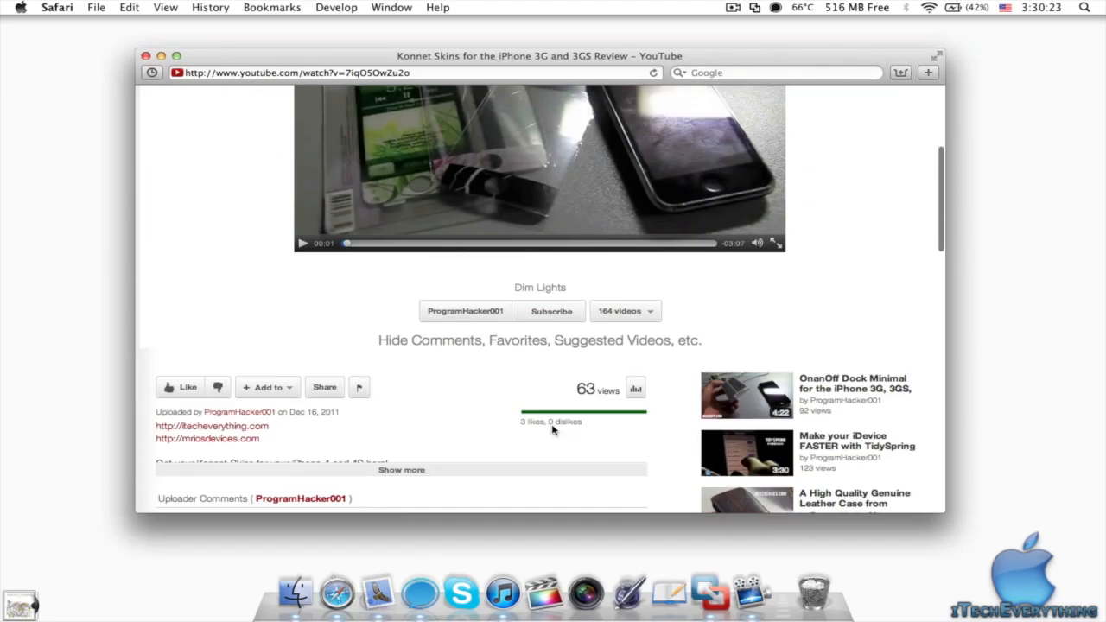
{"action": "scroll", "scroll_direction": "up", "scroll_amount": 3}
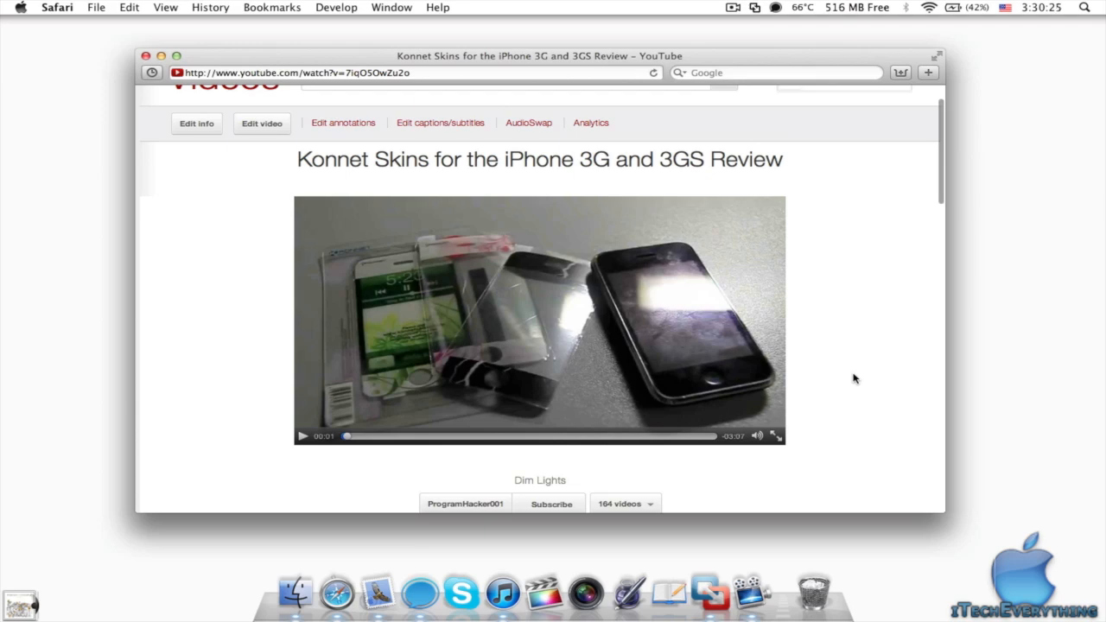